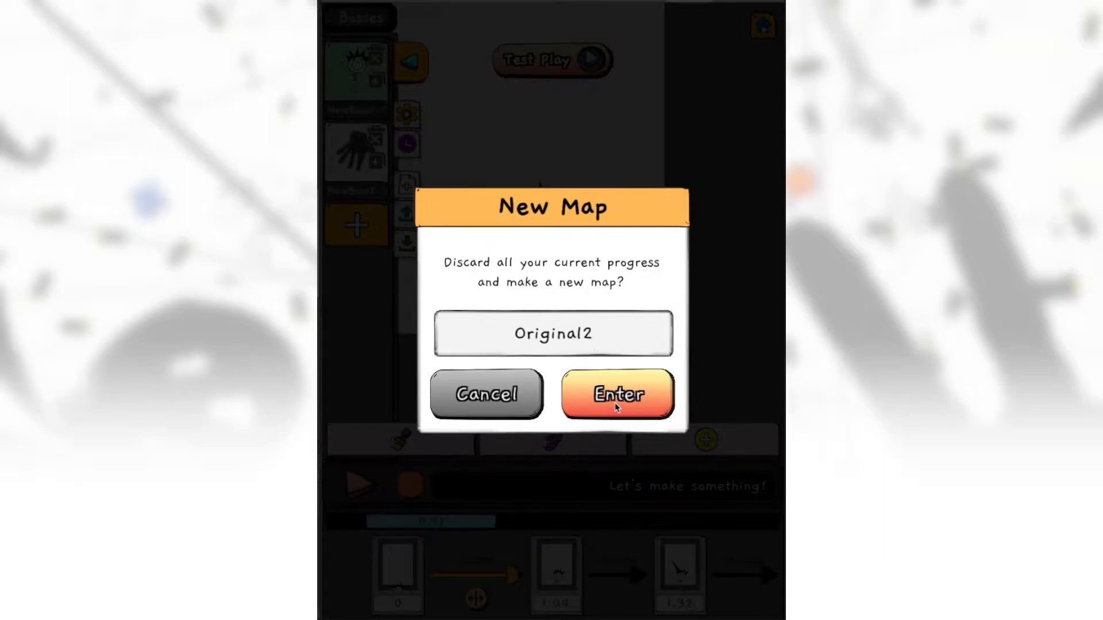
- Confirm discarding progress to create the new empty map Original2
click(615, 393)
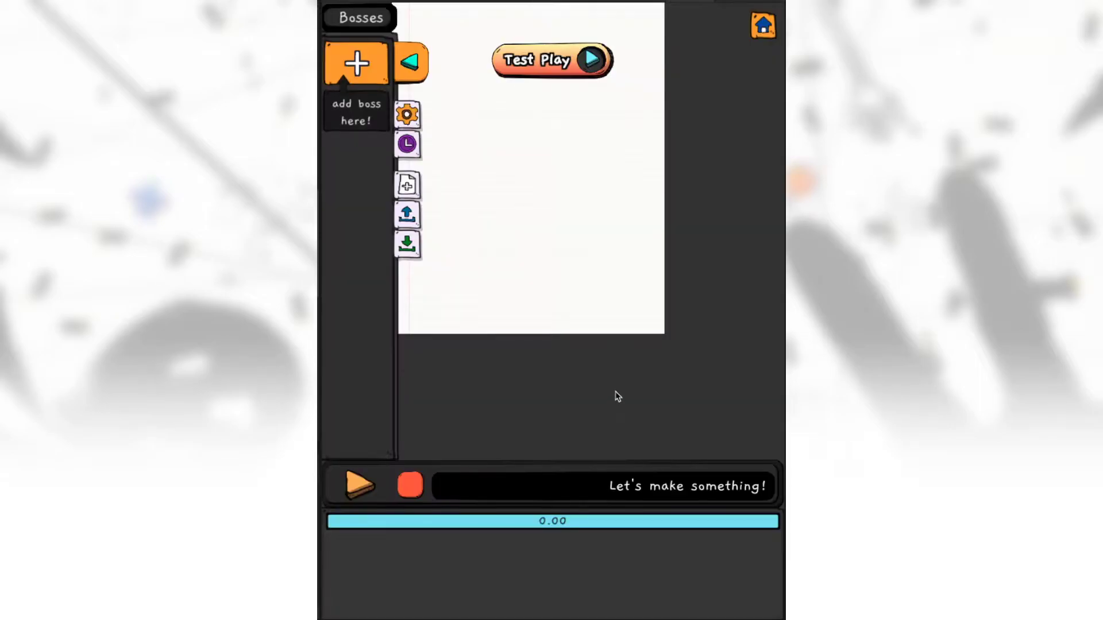
mouse_move(374, 76)
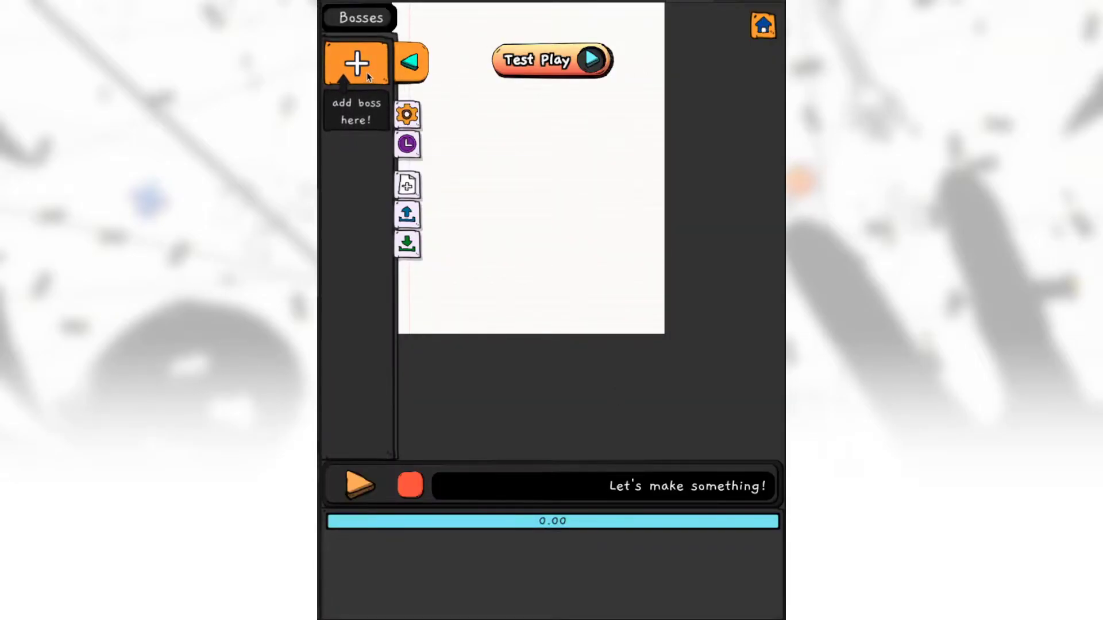
- Add a new boss and submit the drawn black triangle image
click(356, 62)
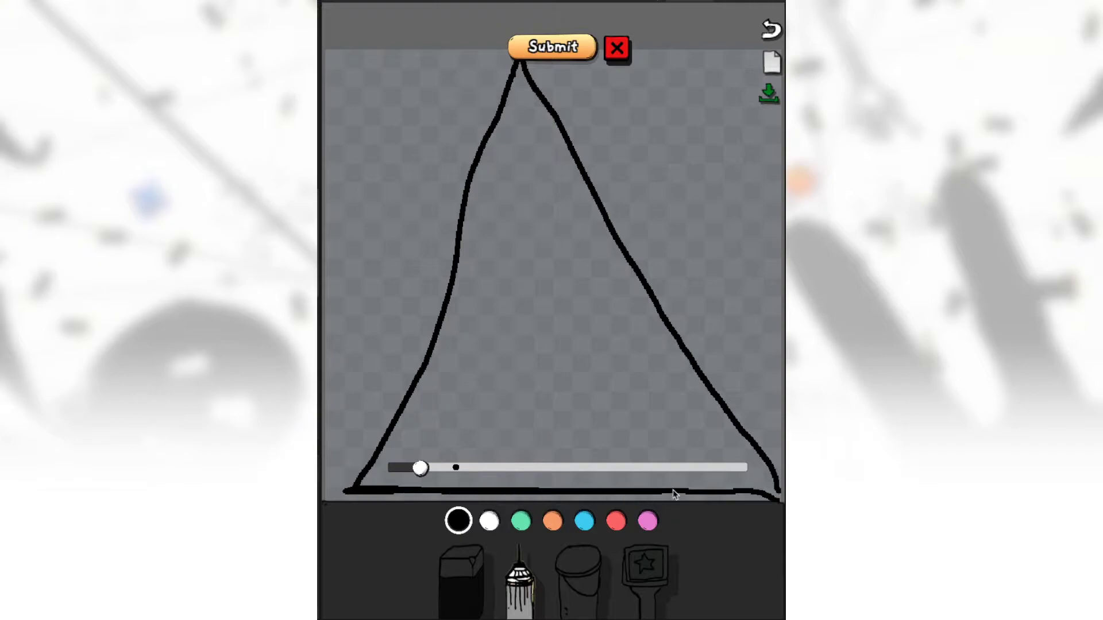
click(576, 580)
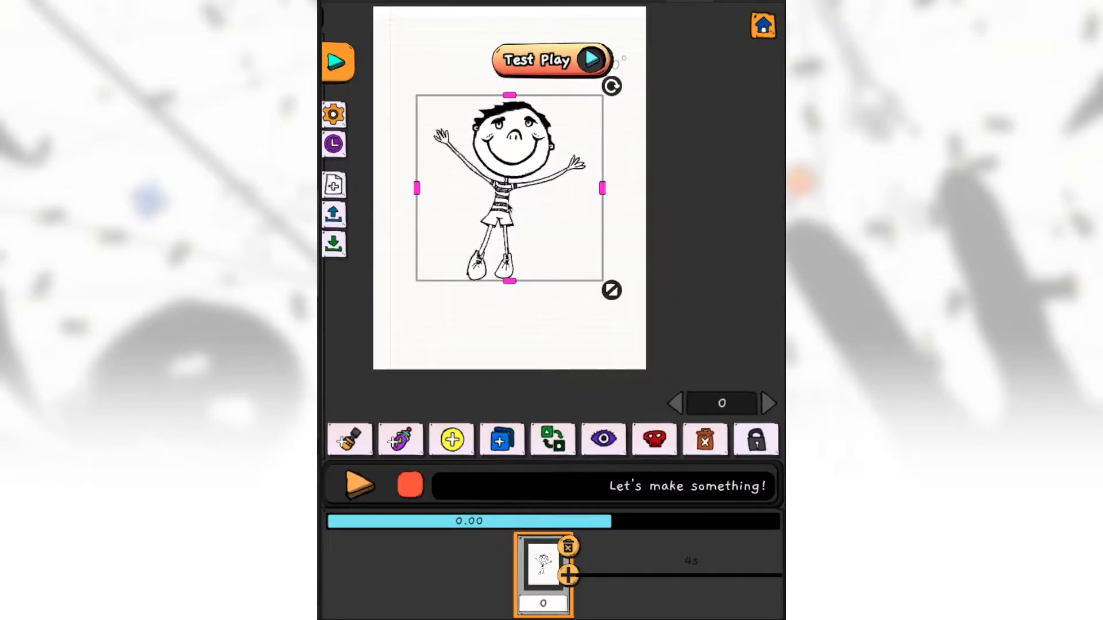
- Tilt and shift the boy drawing toward its start position below the stage
drag(509, 187, 485, 149)
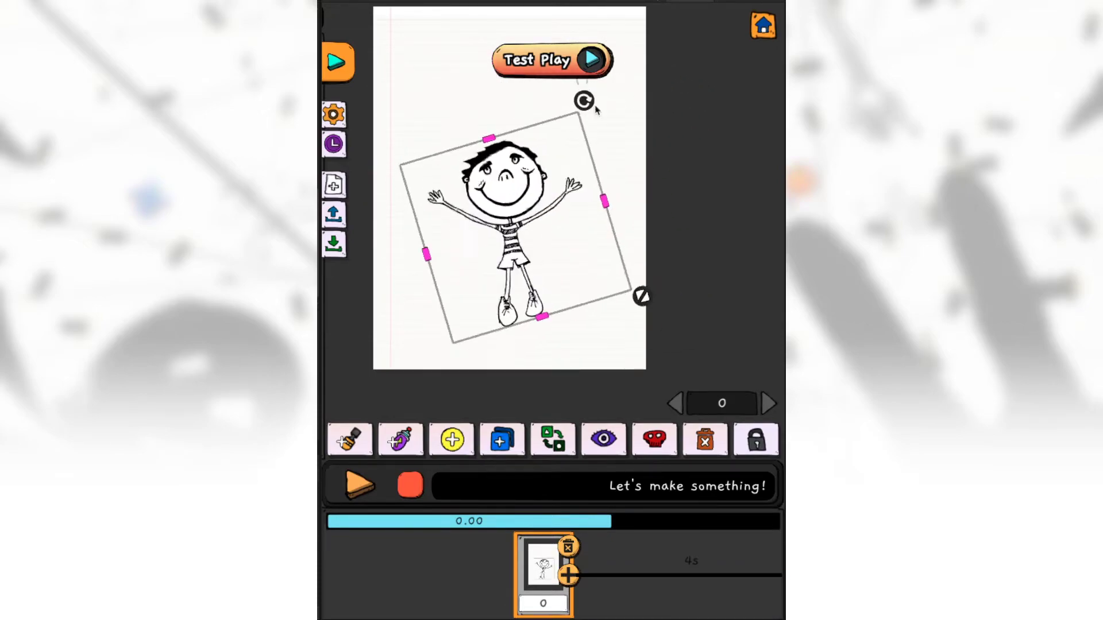
drag(584, 100, 590, 131)
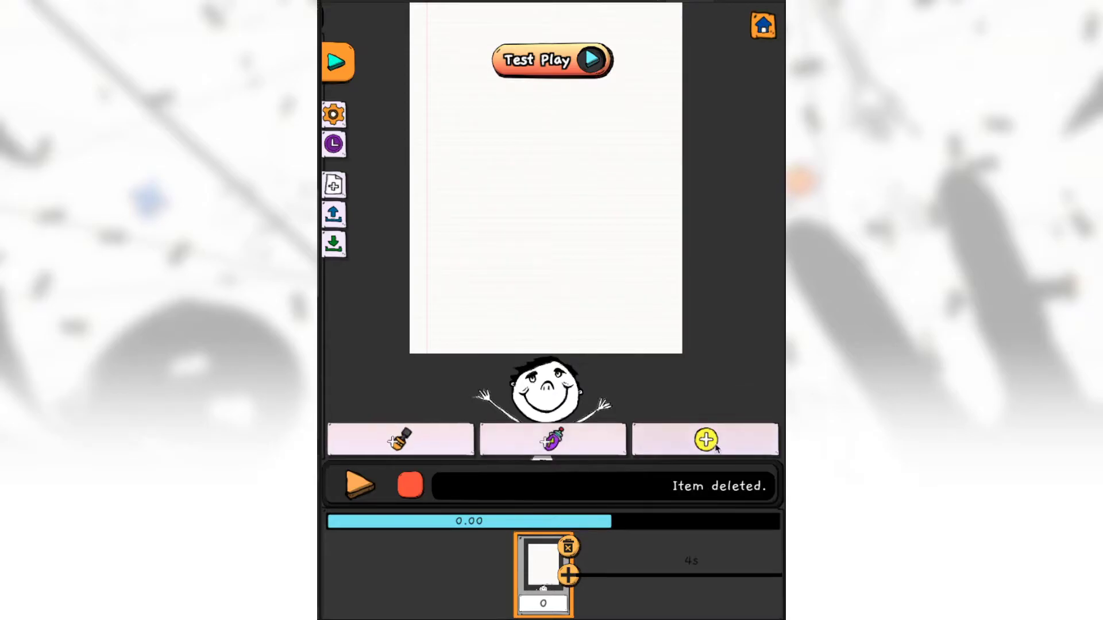
- Add a new boss part using the black triangle image
click(705, 439)
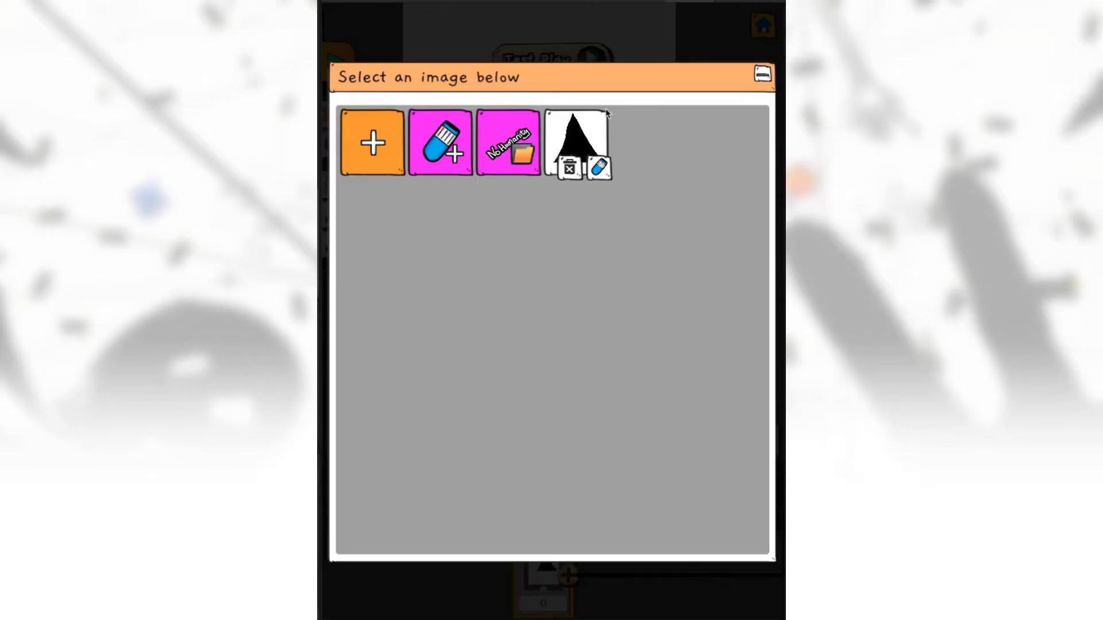
click(577, 140)
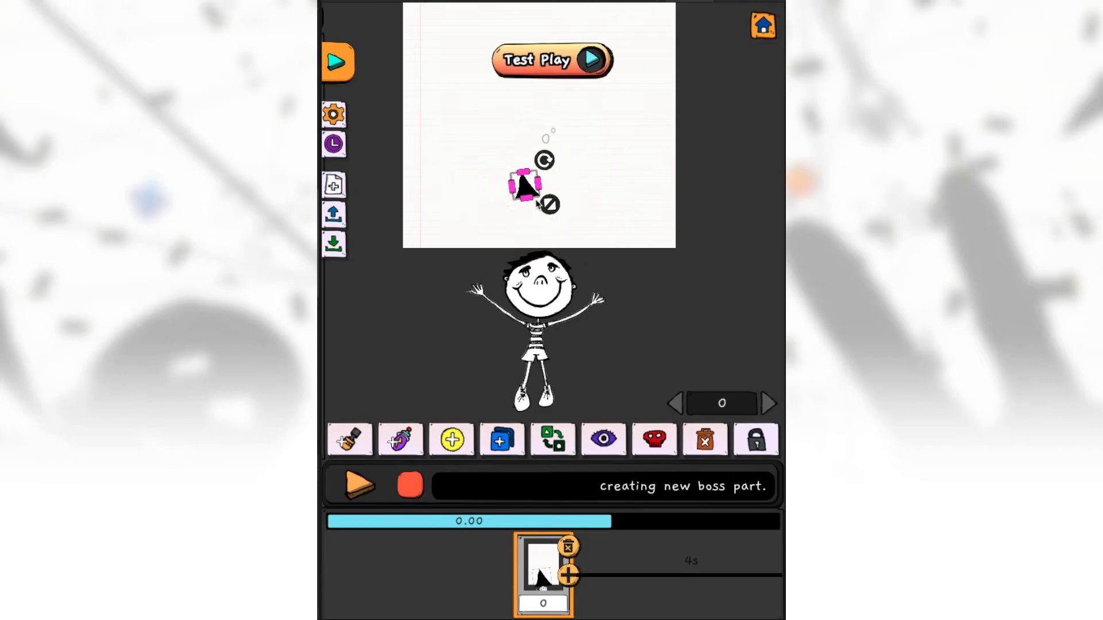
- Place the triangle on the boy's head and send it behind him at layer -2
drag(524, 184, 533, 252)
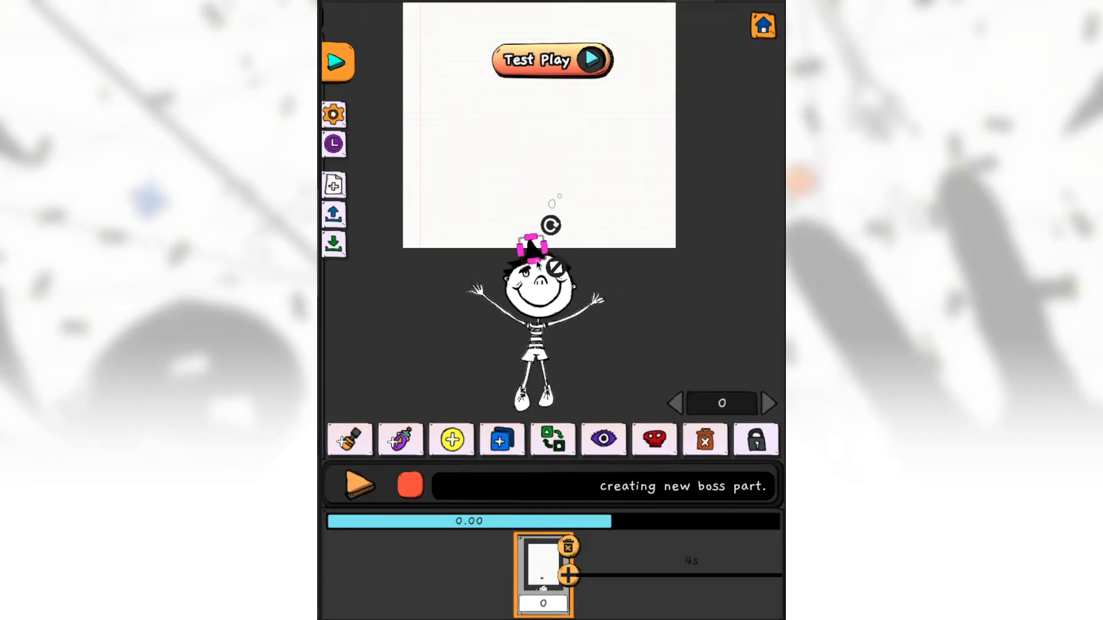
click(358, 485)
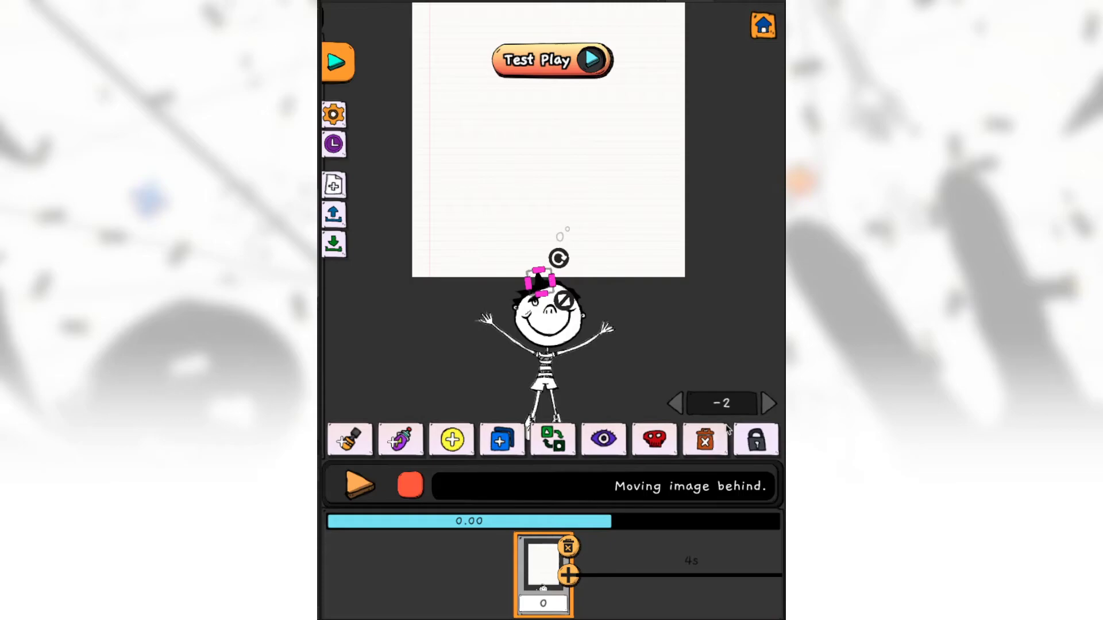
- Duplicate the triangle spike and tilt the copy outward onto the boy's head
click(501, 440)
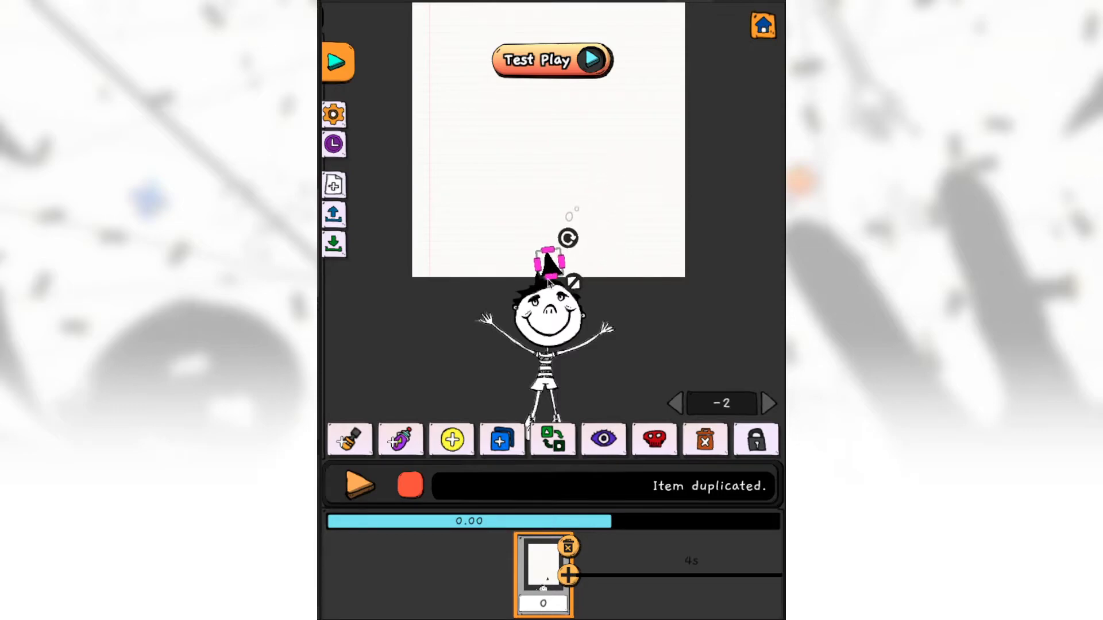
drag(567, 237, 580, 260)
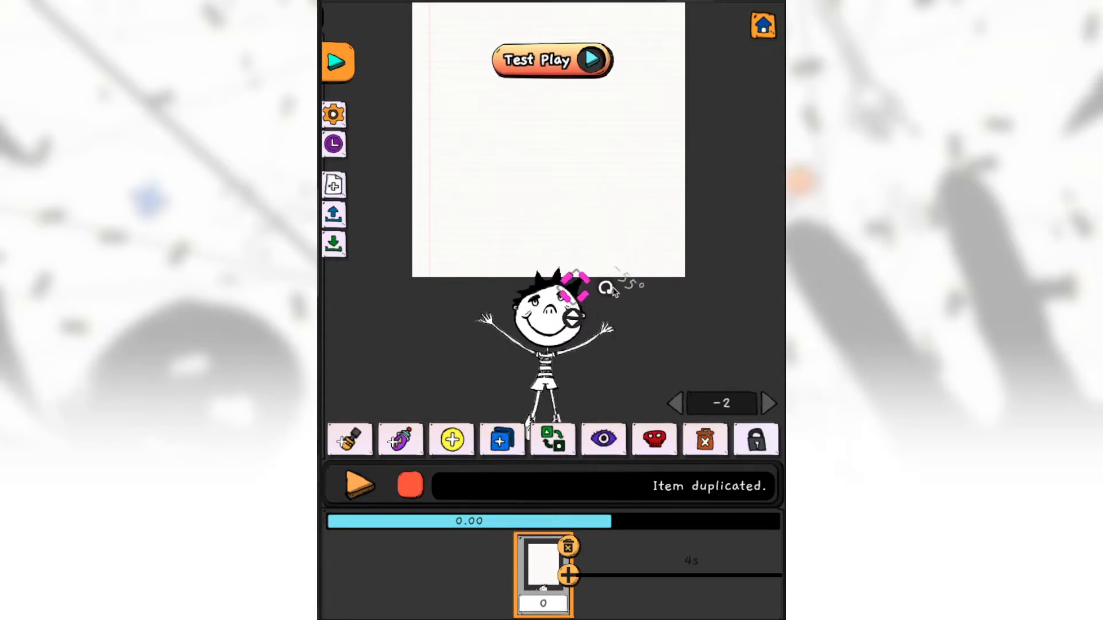
drag(573, 291, 619, 225)
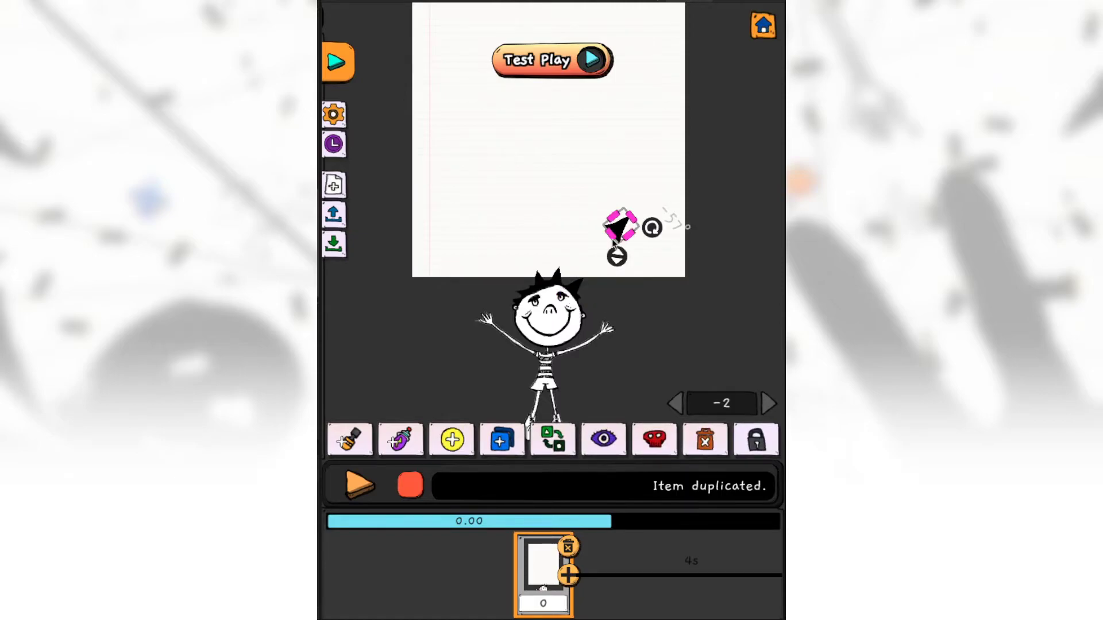
drag(619, 225, 524, 285)
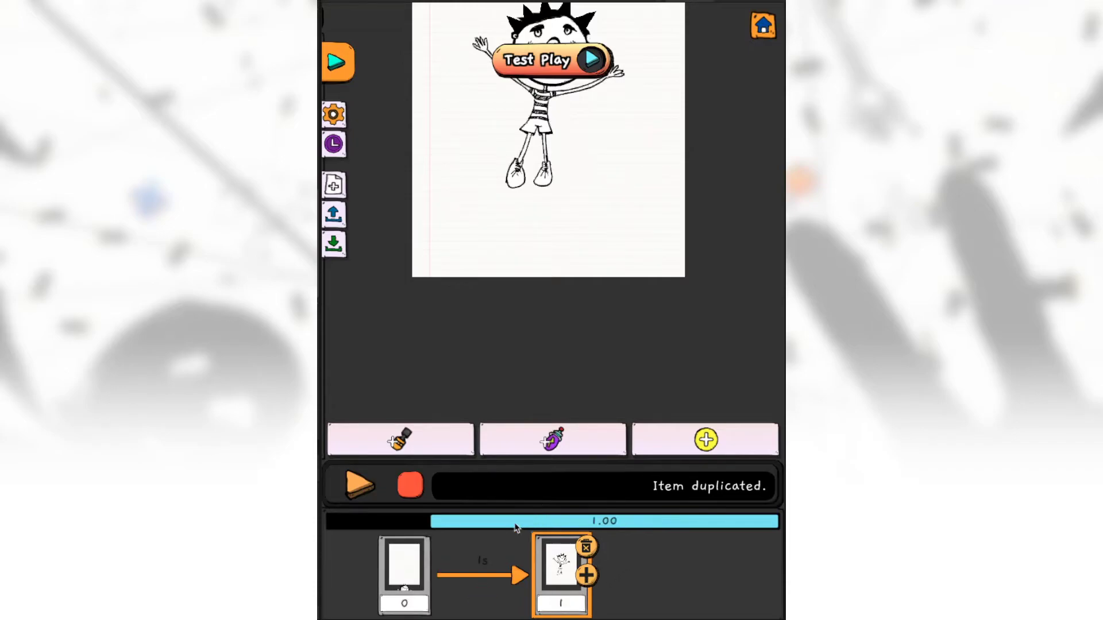
- Move along the timeline and select the boy's keyframe at 5 seconds
click(357, 485)
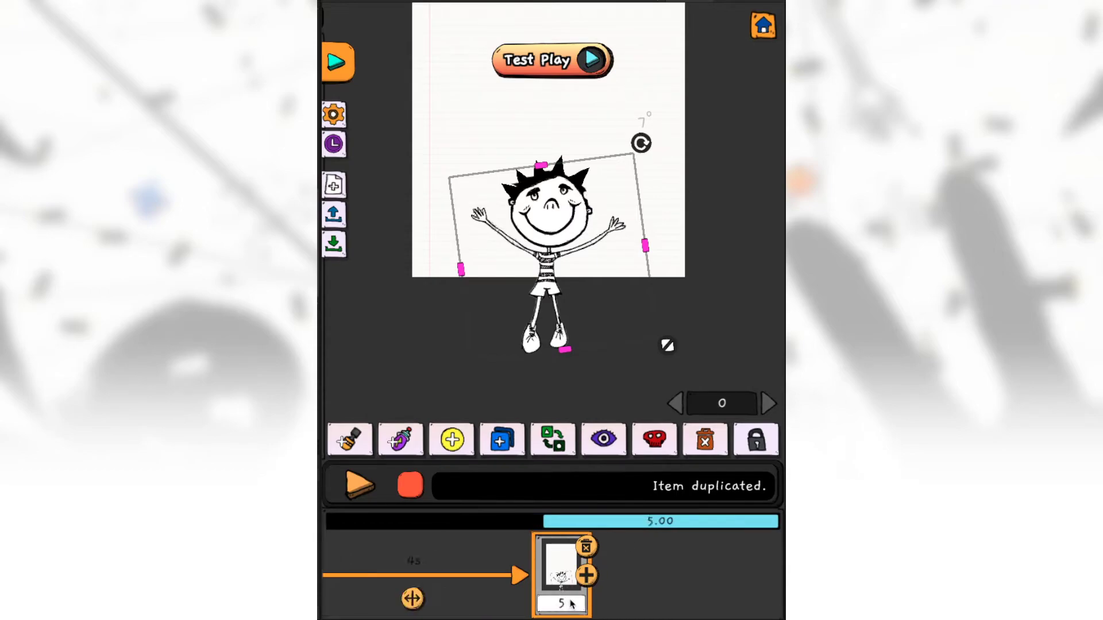
click(587, 577)
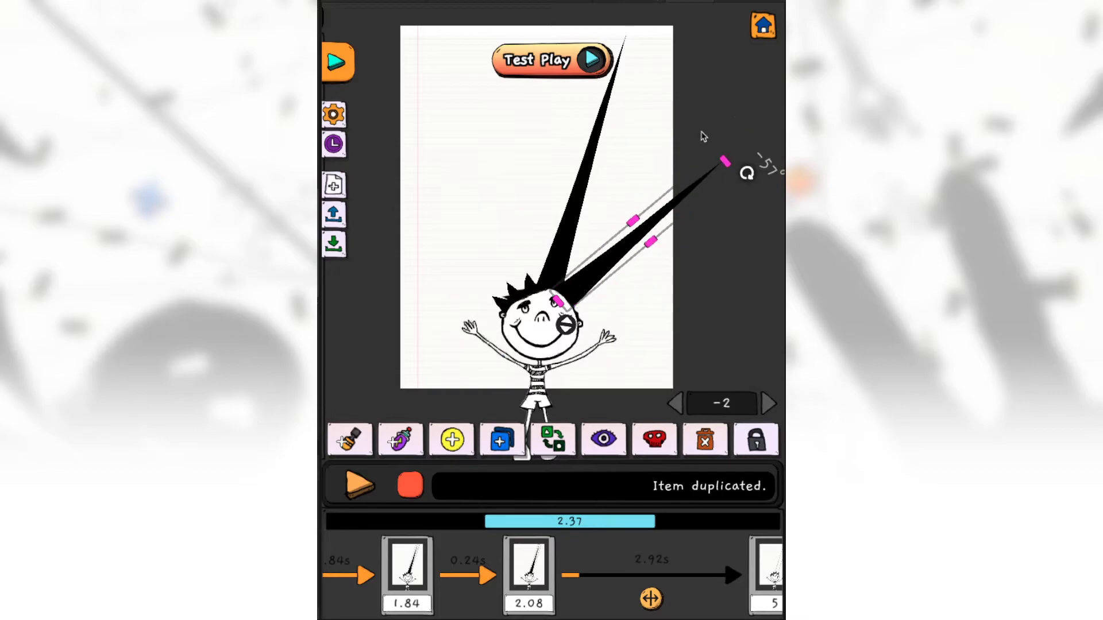
- Swing the long hair spike to point up-right
drag(570, 521, 629, 521)
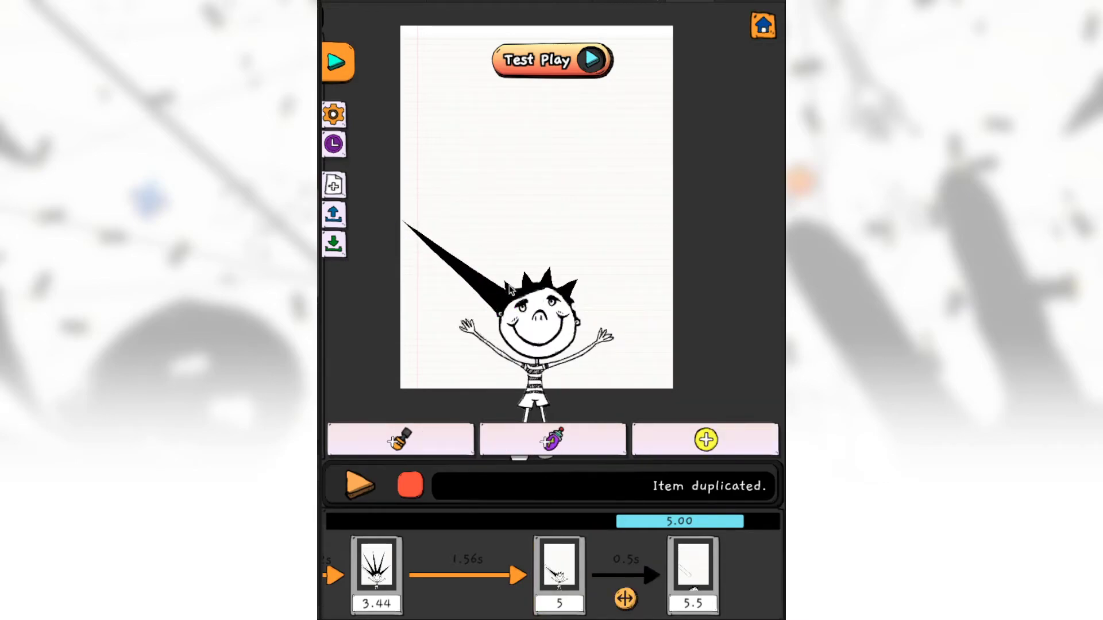
- On the 5-second keyframe tilt and stretch hair spikes upward, then move the timeline back near 0 seconds
click(558, 573)
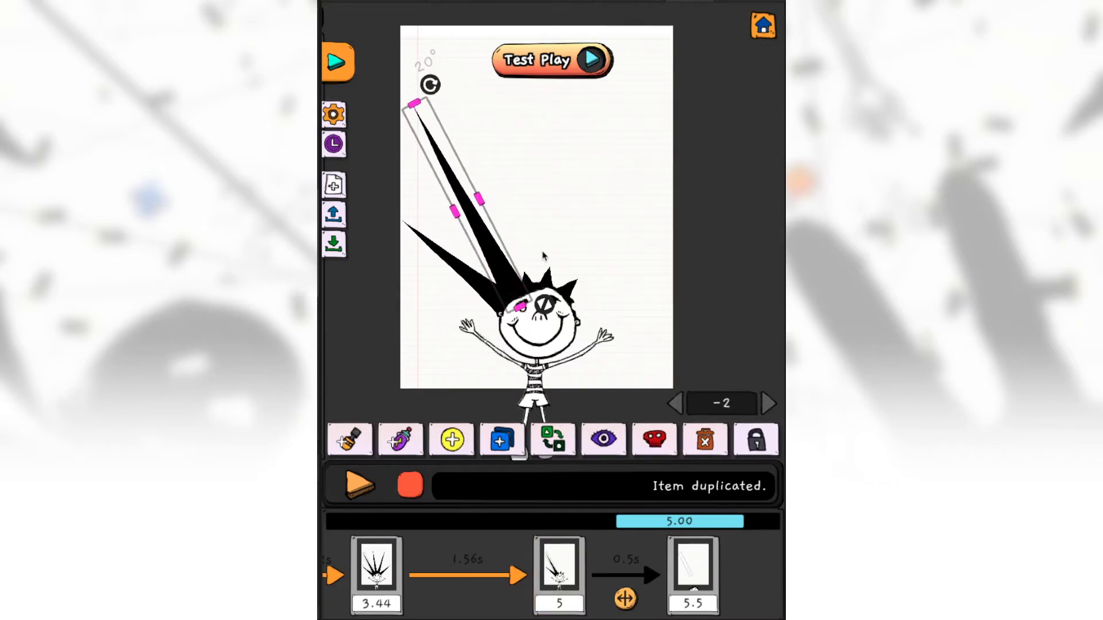
drag(413, 105, 506, 35)
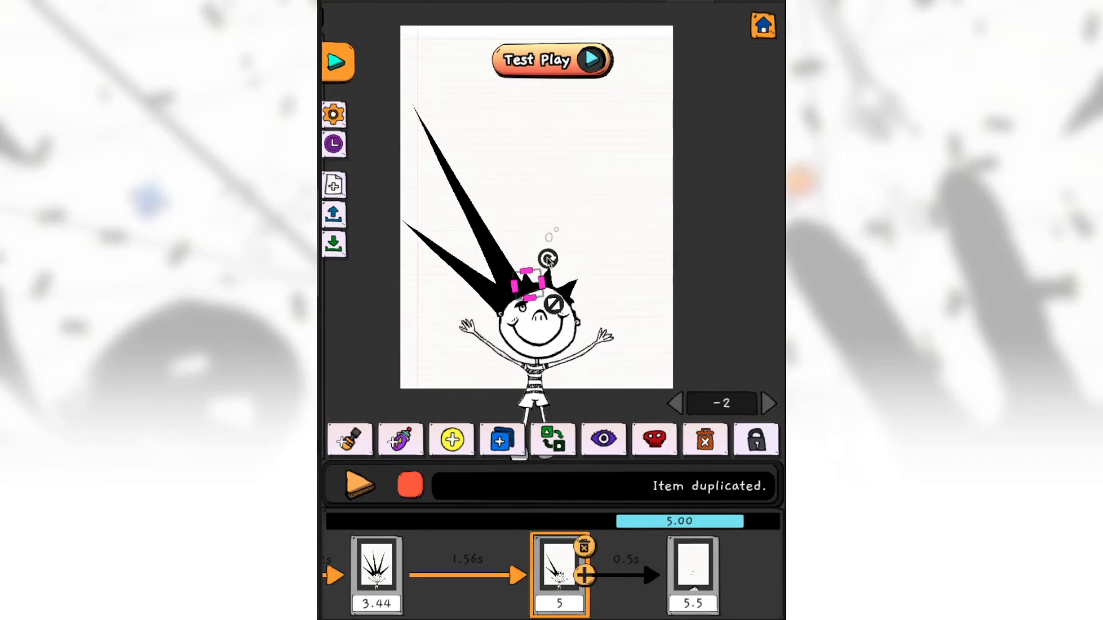
drag(550, 257, 633, 60)
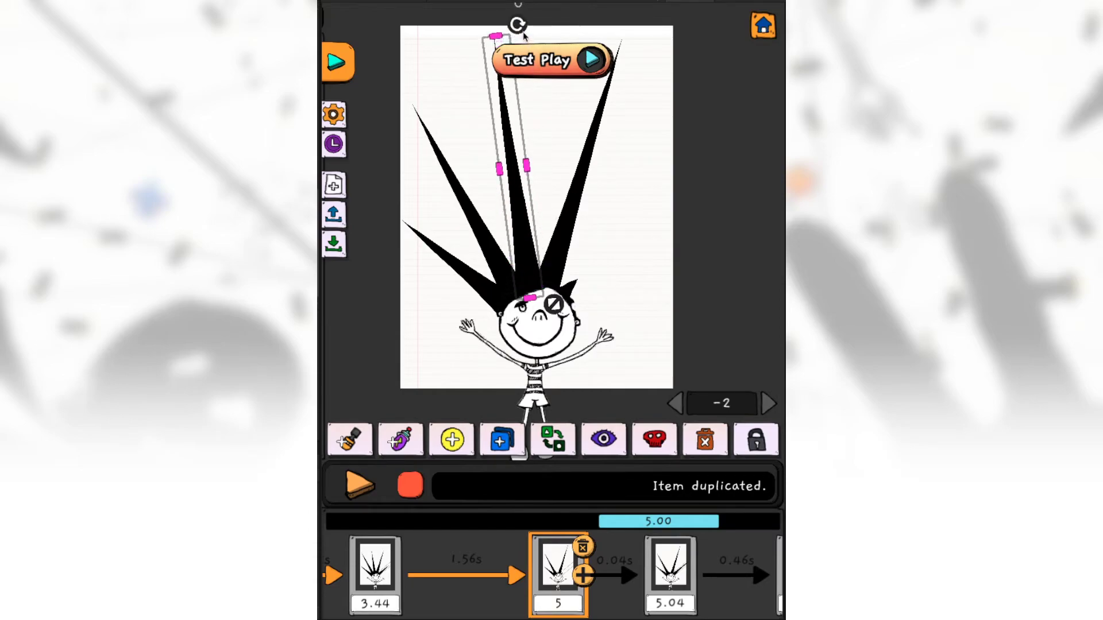
click(669, 572)
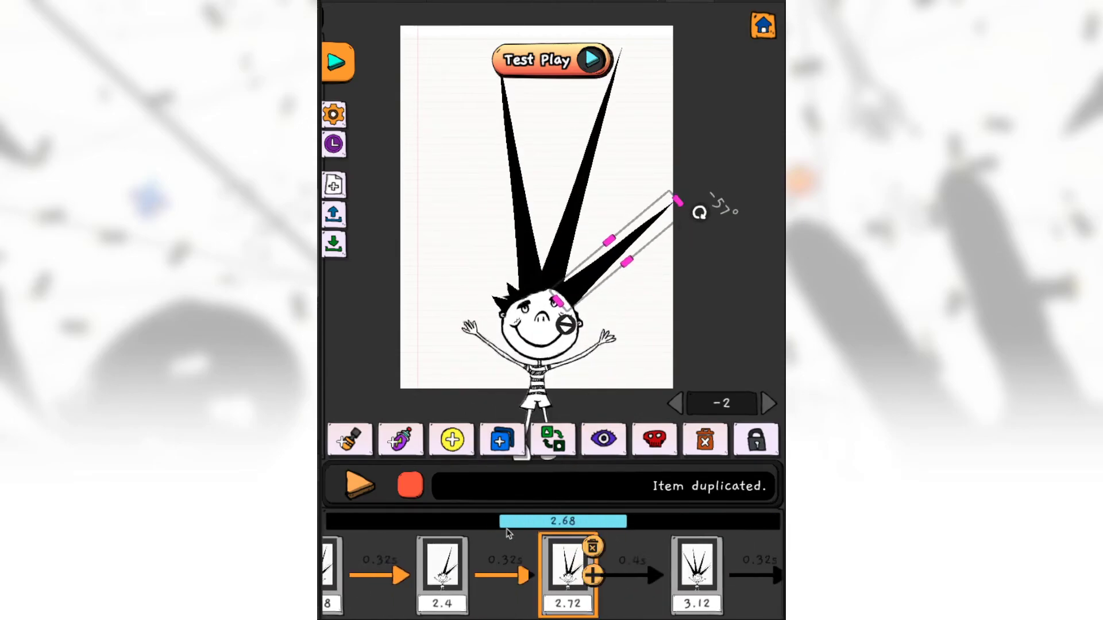
click(357, 485)
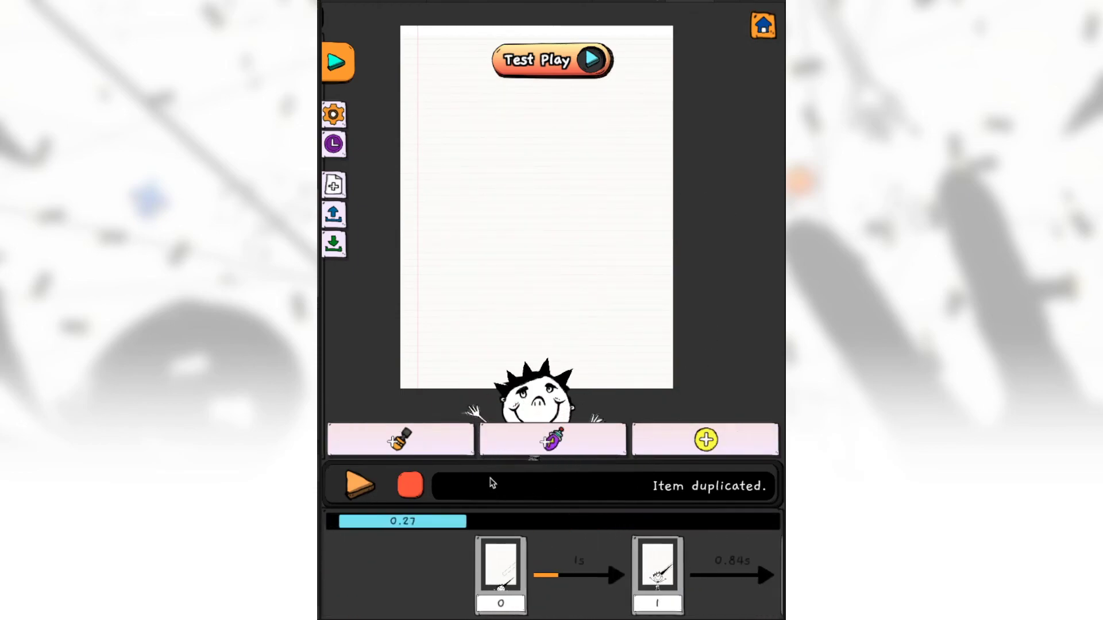
- Preview the boy sliding in, then bring up the Original2 map settings with bullet options
click(361, 484)
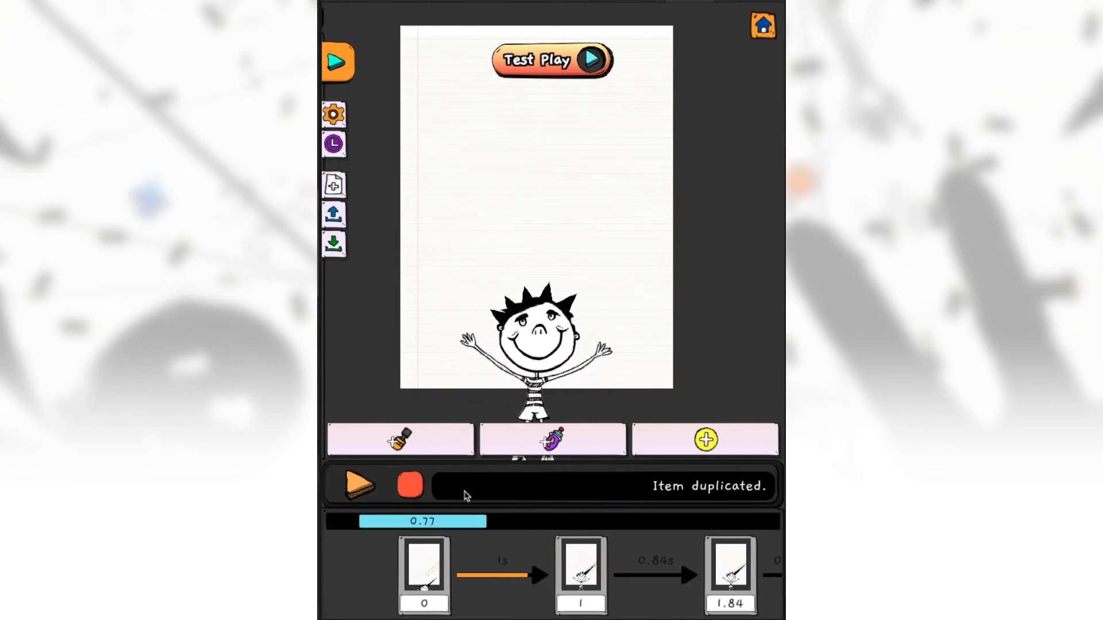
drag(421, 520, 612, 520)
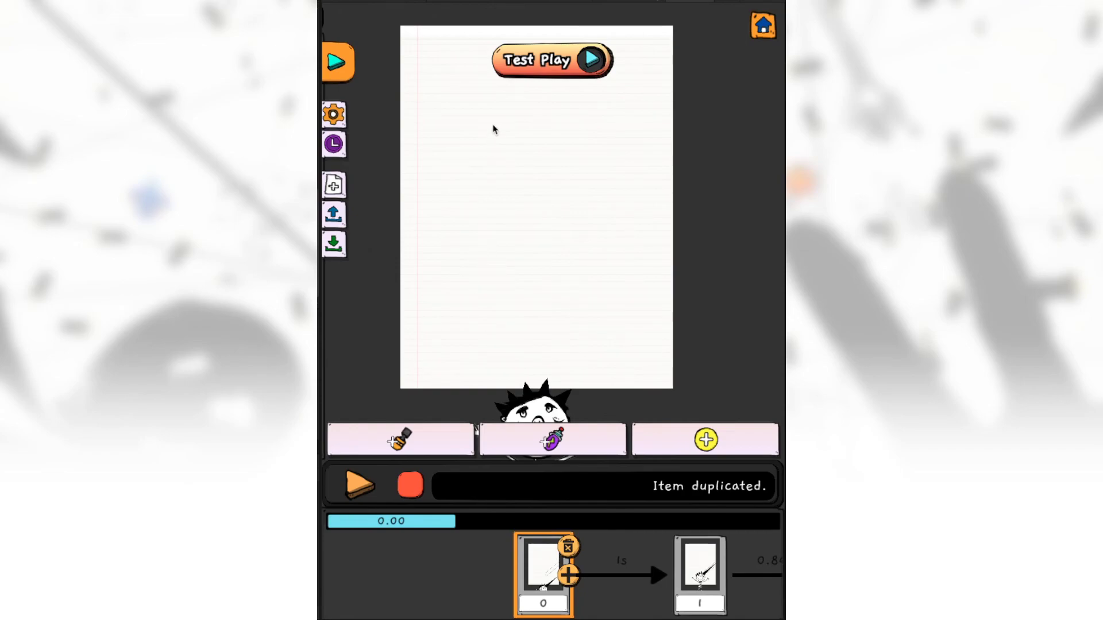
click(551, 58)
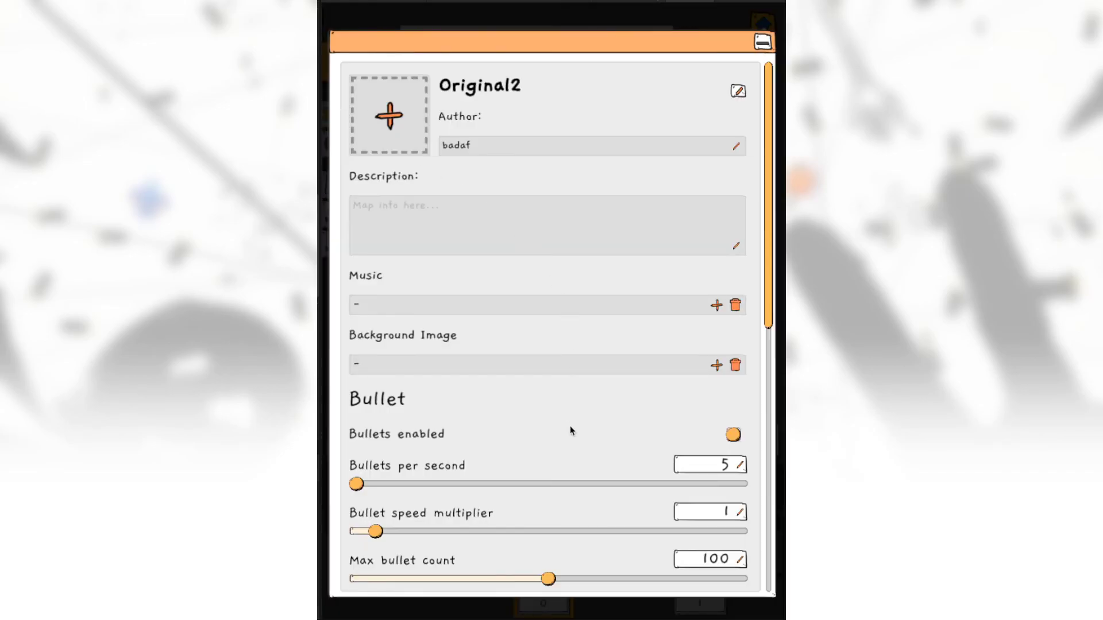
- Raise Original2's bullets per second from 5 to 8 and close the map settings
drag(354, 485, 381, 485)
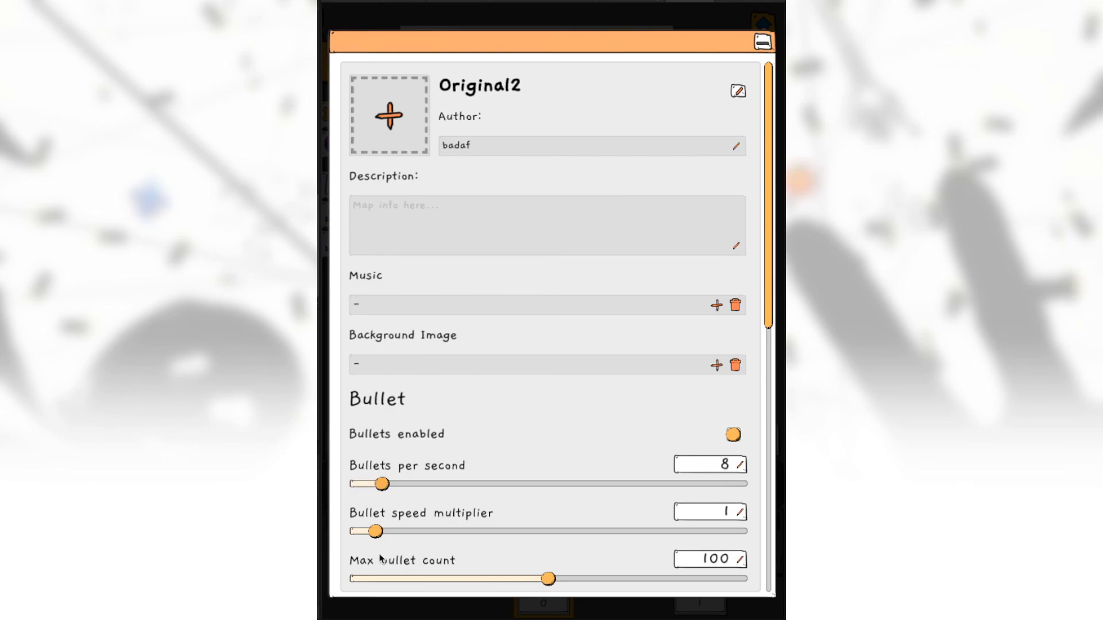
drag(364, 530, 383, 530)
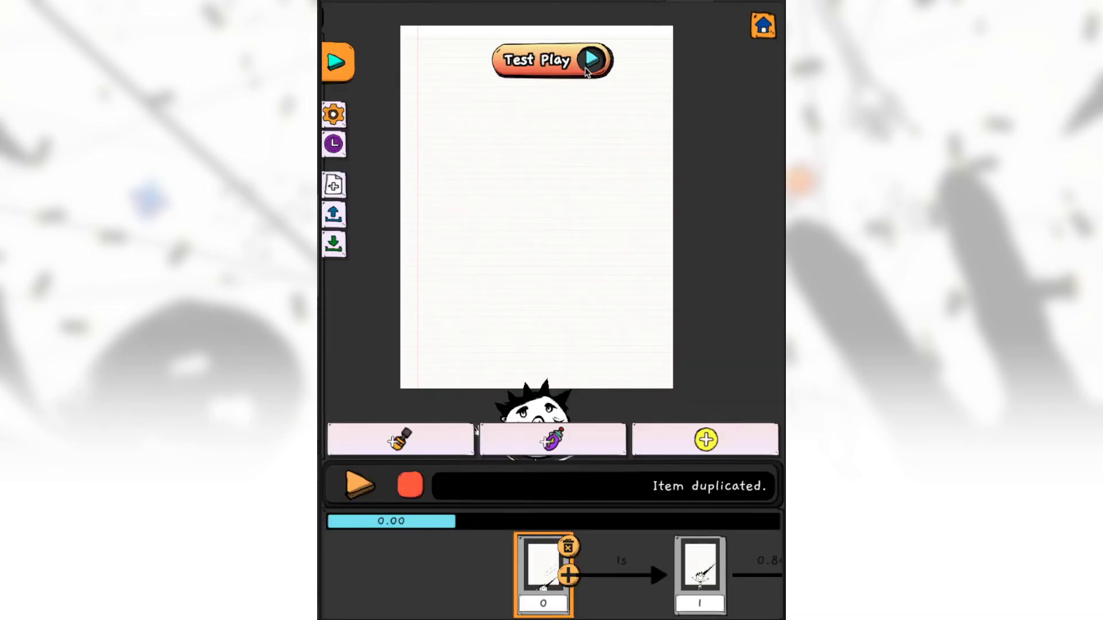
click(553, 59)
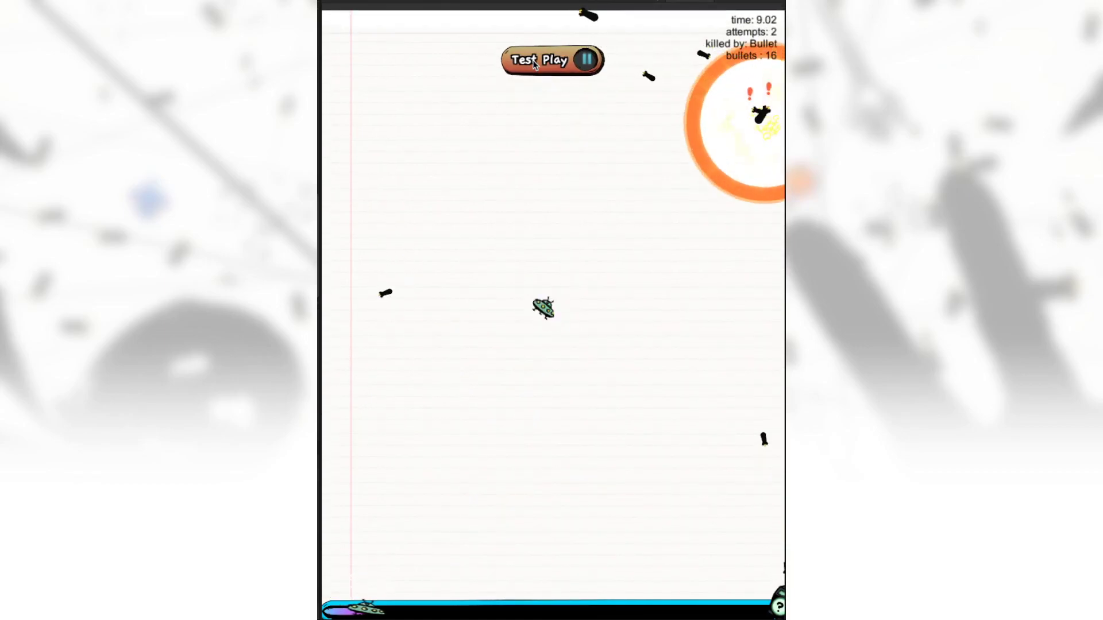
click(588, 61)
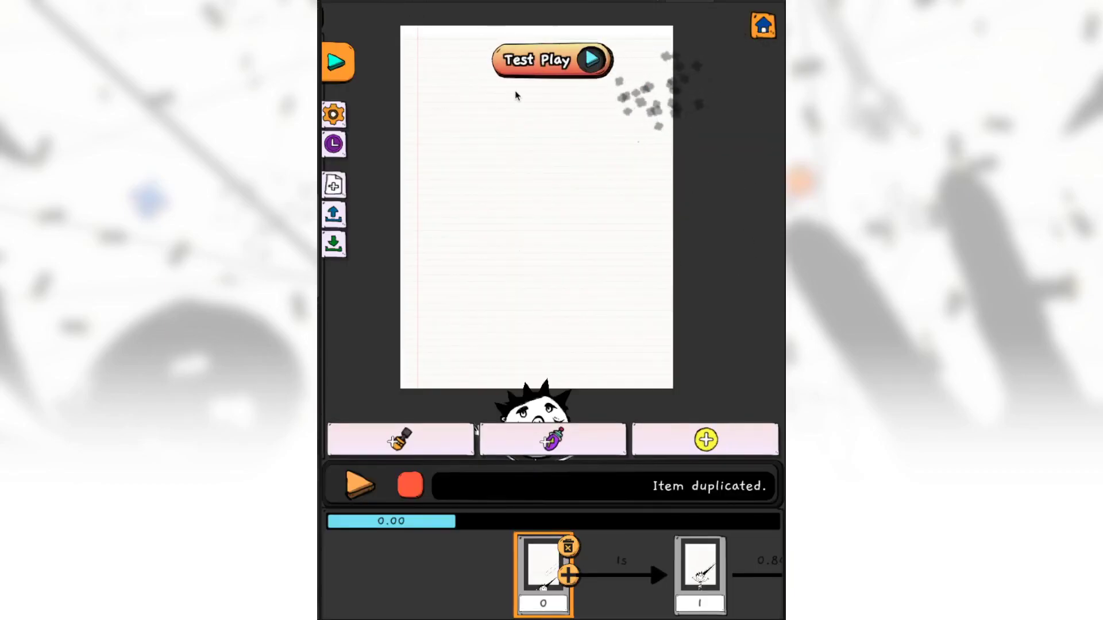